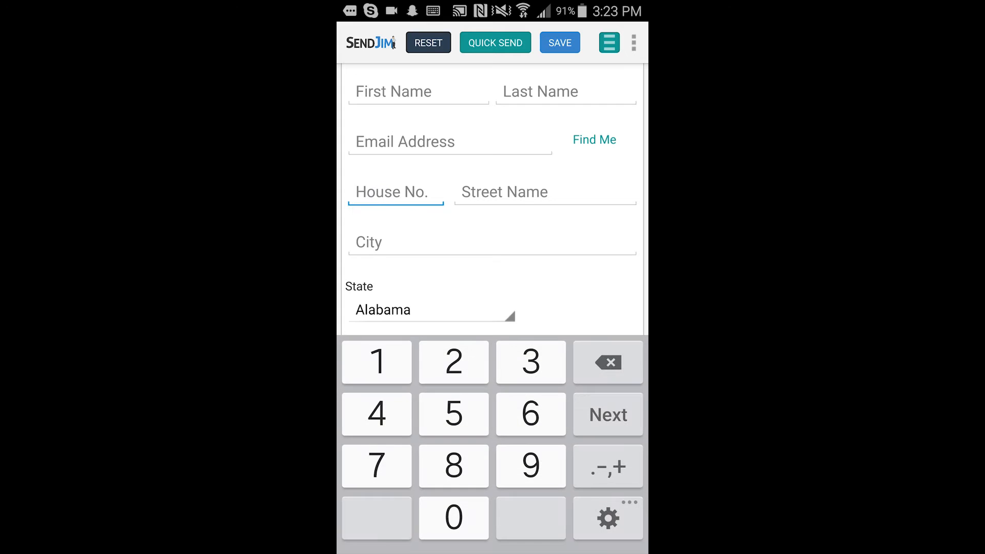
# Fill in House No. 123, City Mena, State Arkansas and Zip Code 71953
pyautogui.write('123')
pyautogui.click(545, 192)
pyautogui.write('Ma')
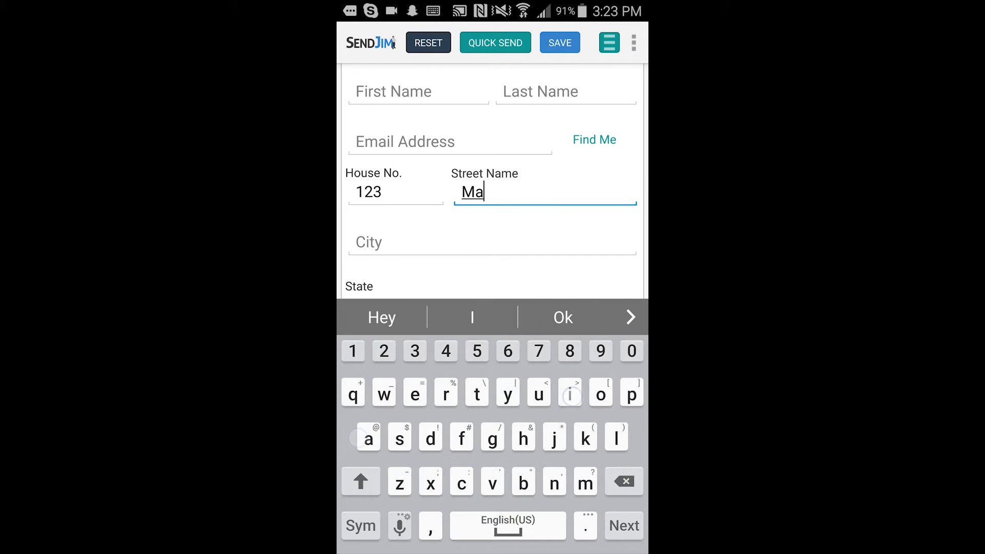
pyautogui.click(622, 526)
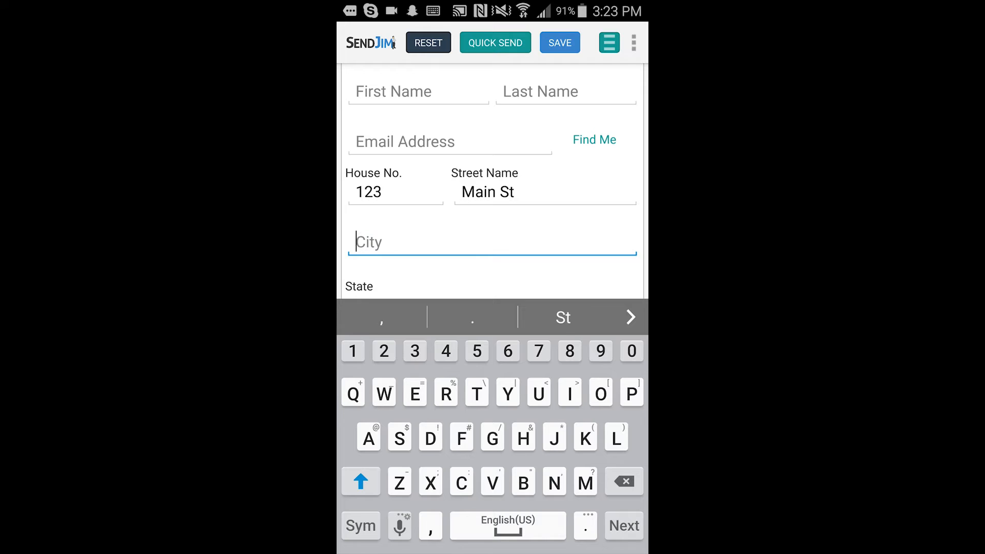
pyautogui.write('Mena')
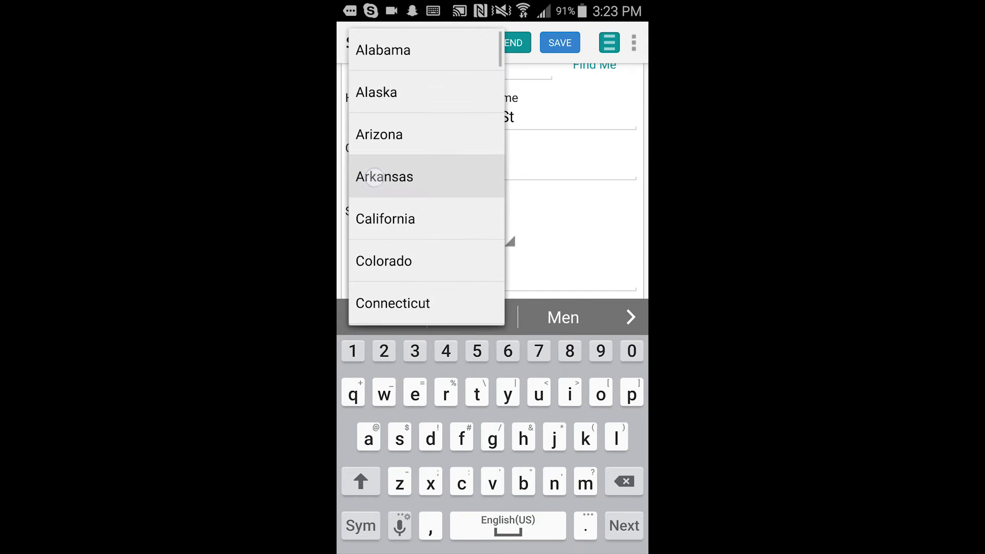
pyautogui.click(384, 177)
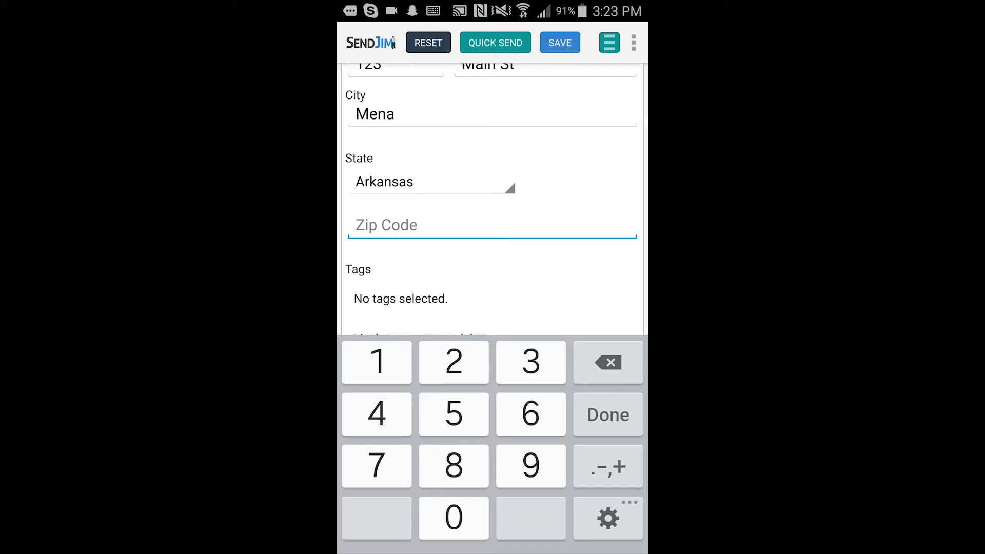
pyautogui.write('71953')
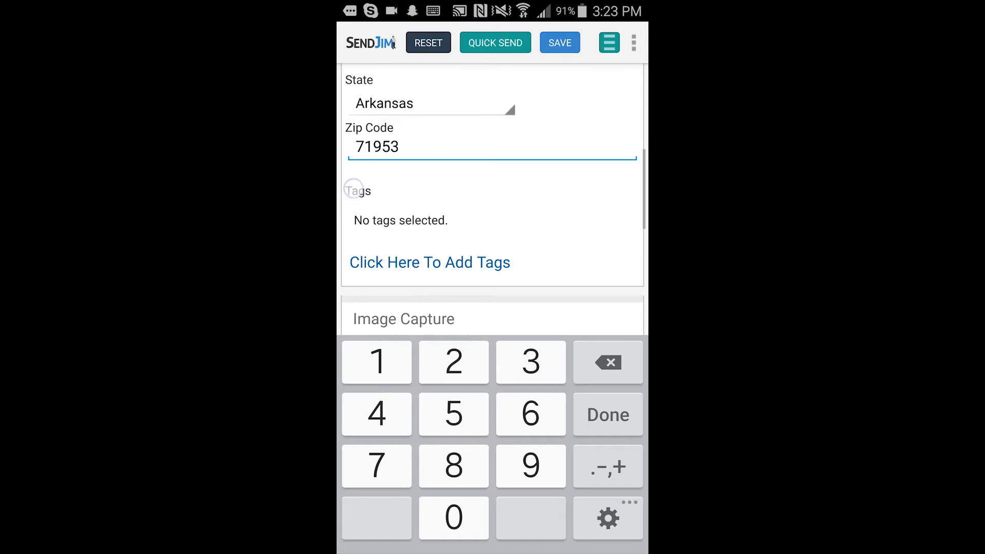
pyautogui.scroll(-3)
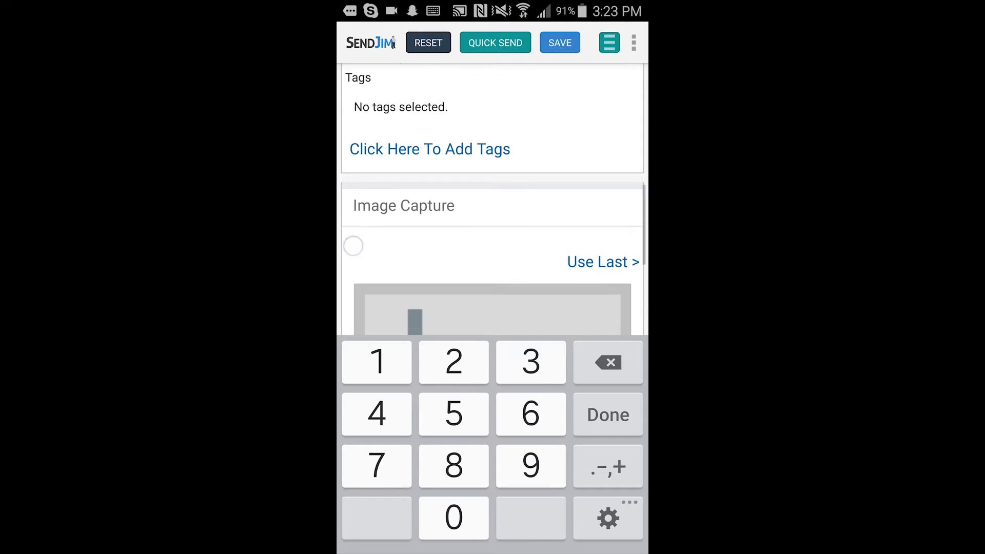
pyautogui.click(601, 262)
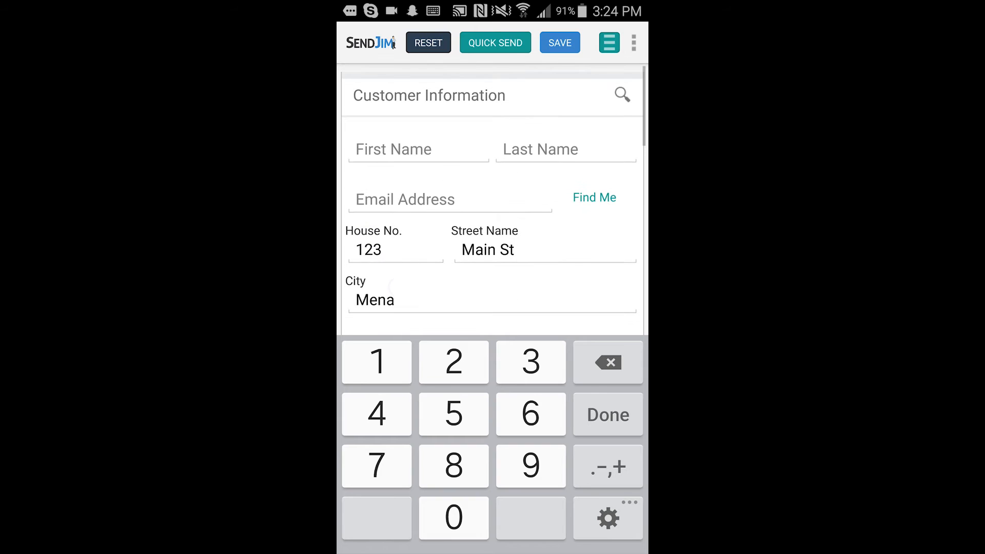
pyautogui.scroll(3)
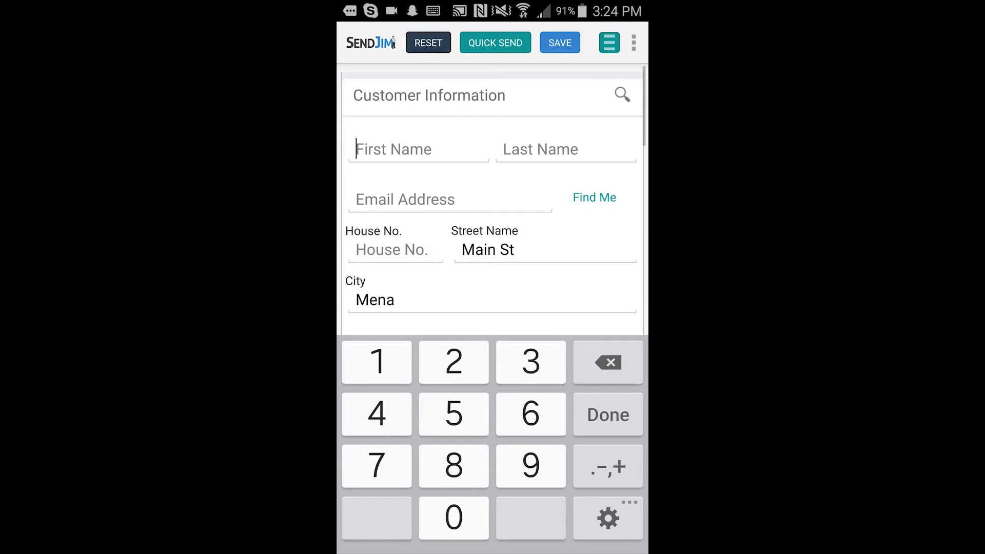
# Save the bid and start a Quick Send
pyautogui.click(495, 43)
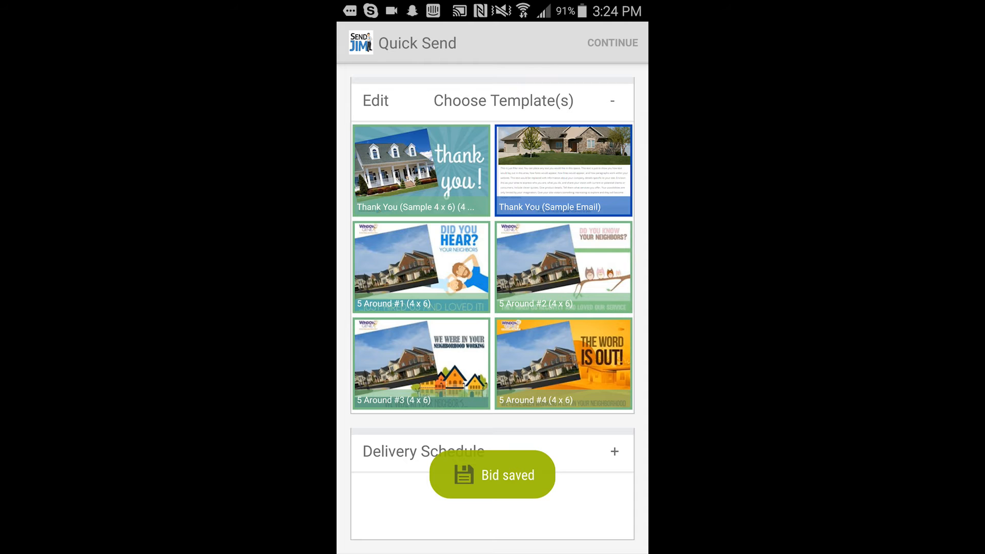
pyautogui.scroll(-3)
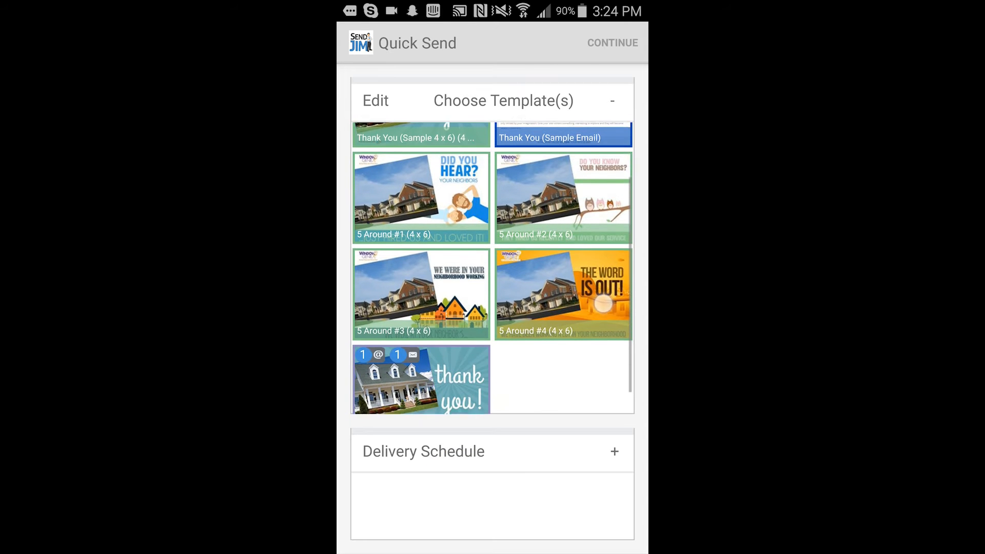
pyautogui.scroll(3)
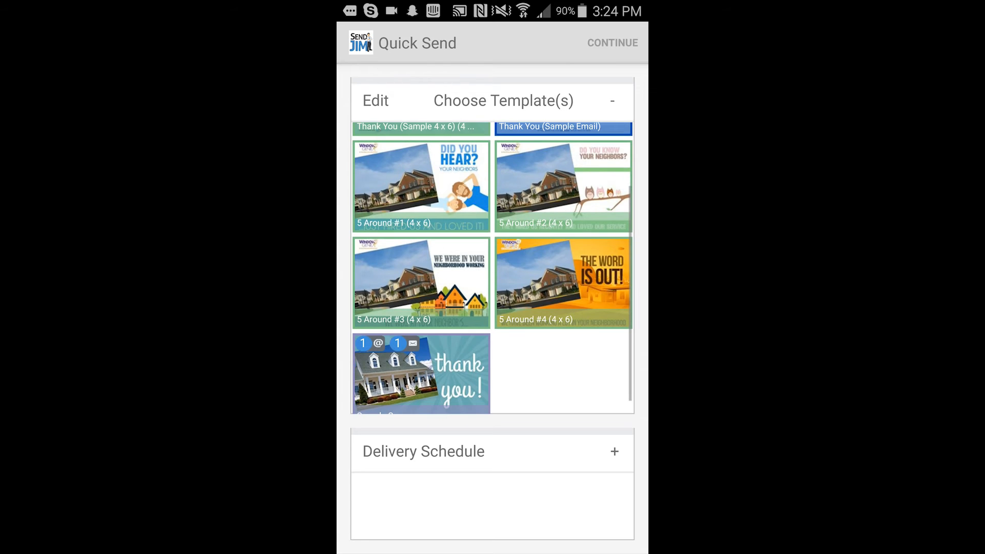
# Add the 5 Around #1 and #2 postcards to the Delivery Schedule
pyautogui.click(411, 188)
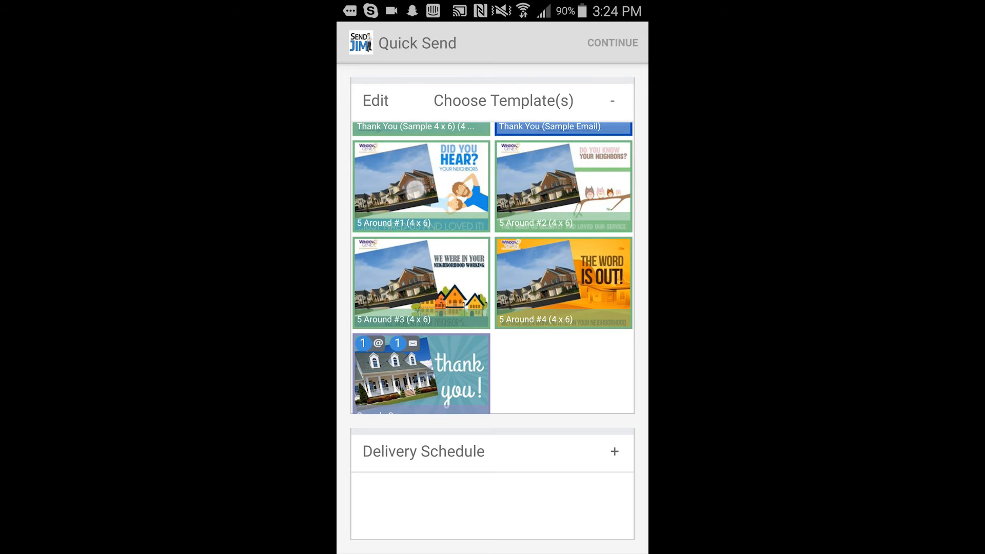
pyautogui.click(420, 185)
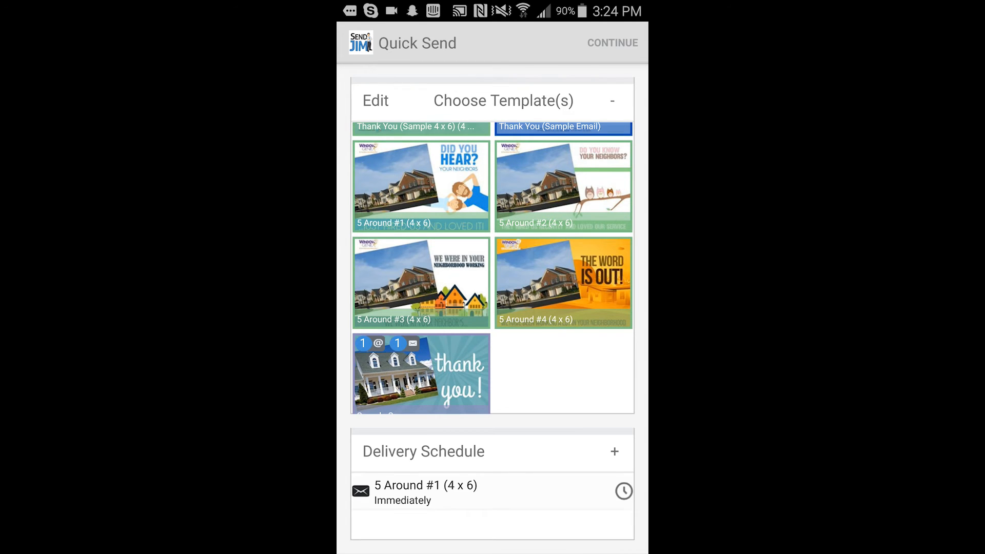
pyautogui.click(420, 372)
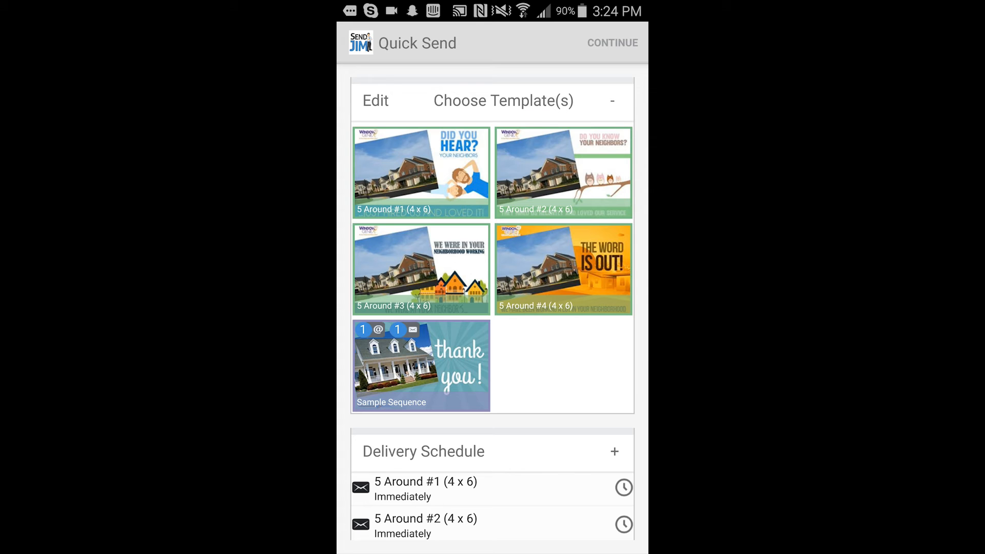
pyautogui.click(623, 487)
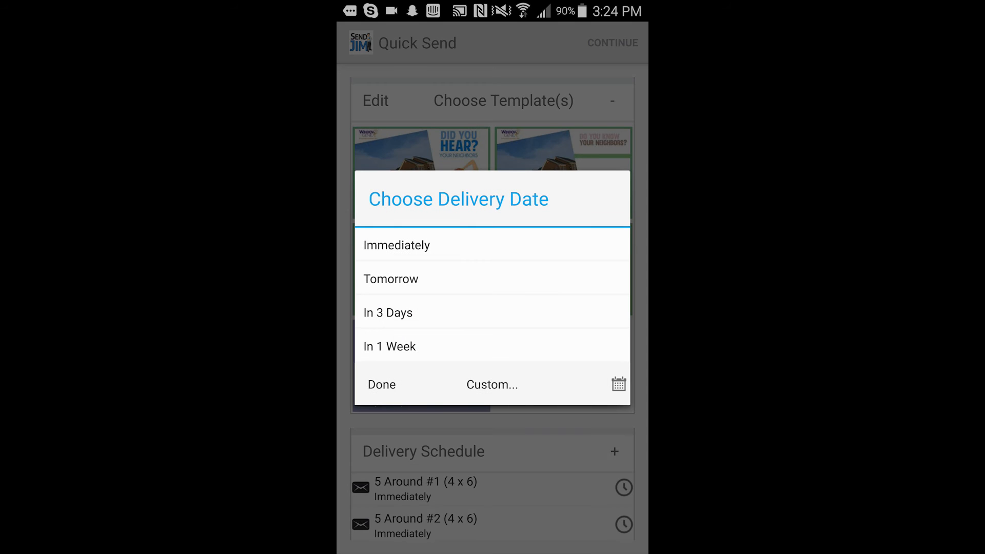
# Schedule 5 Around #2 in 1 week, #3 in 2 weeks, #4 in 3 weeks
pyautogui.click(382, 385)
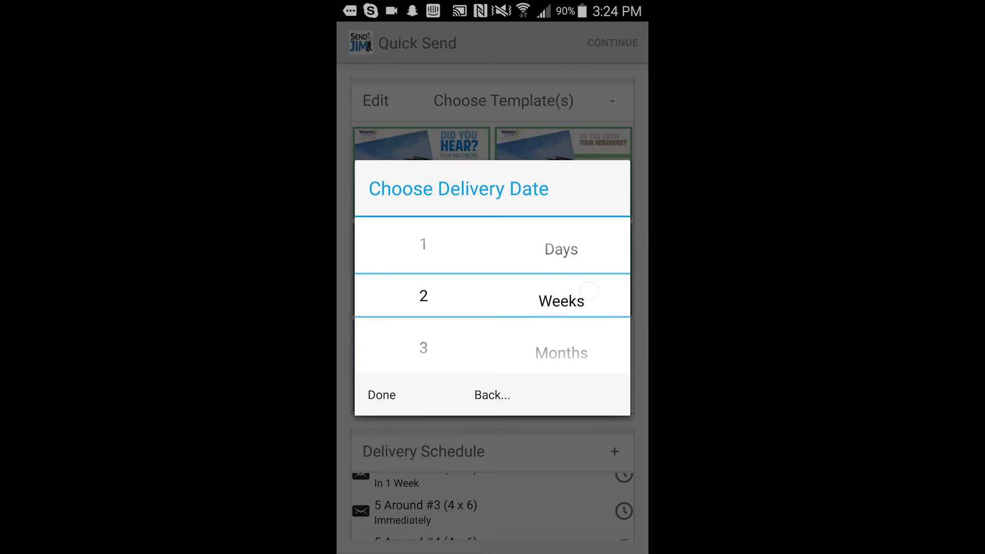
pyautogui.click(381, 394)
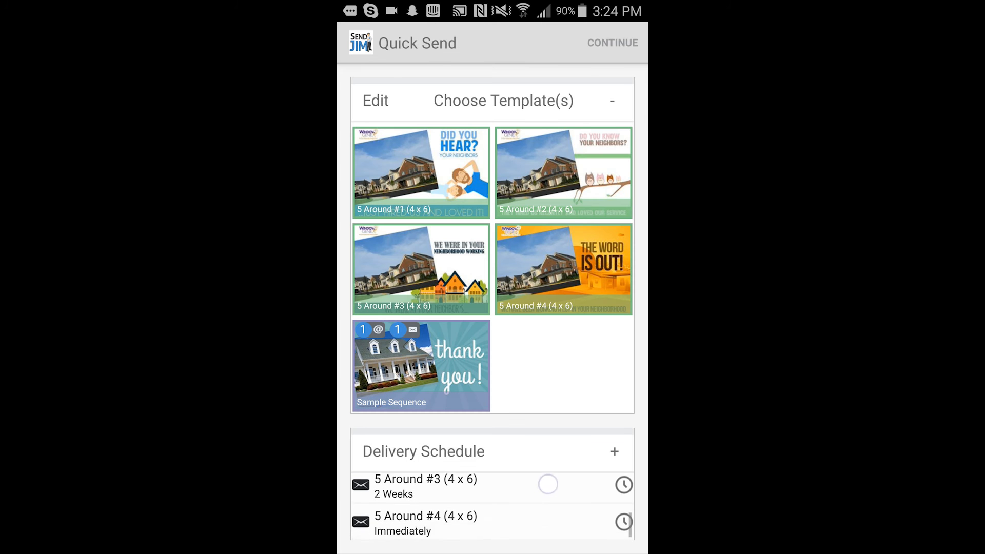
pyautogui.click(623, 485)
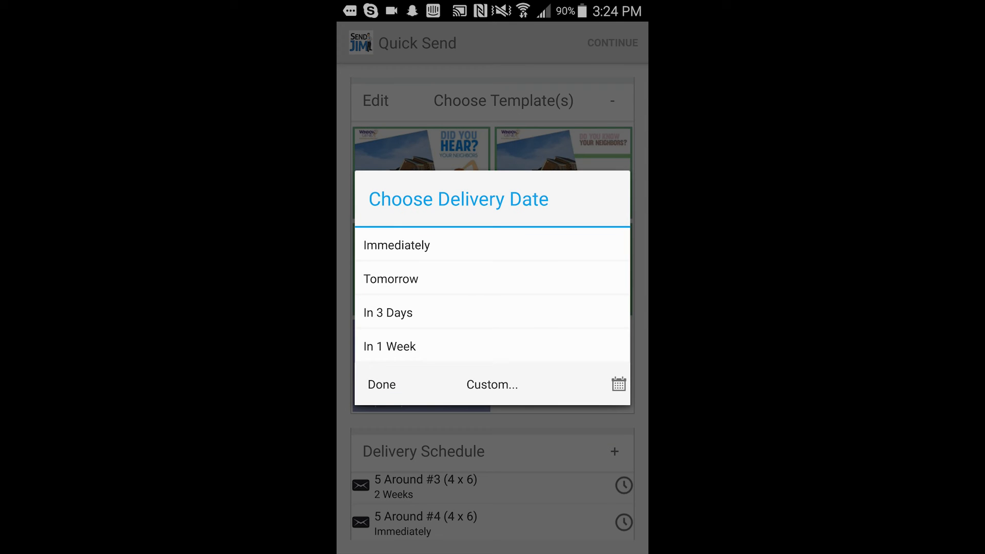
pyautogui.click(492, 384)
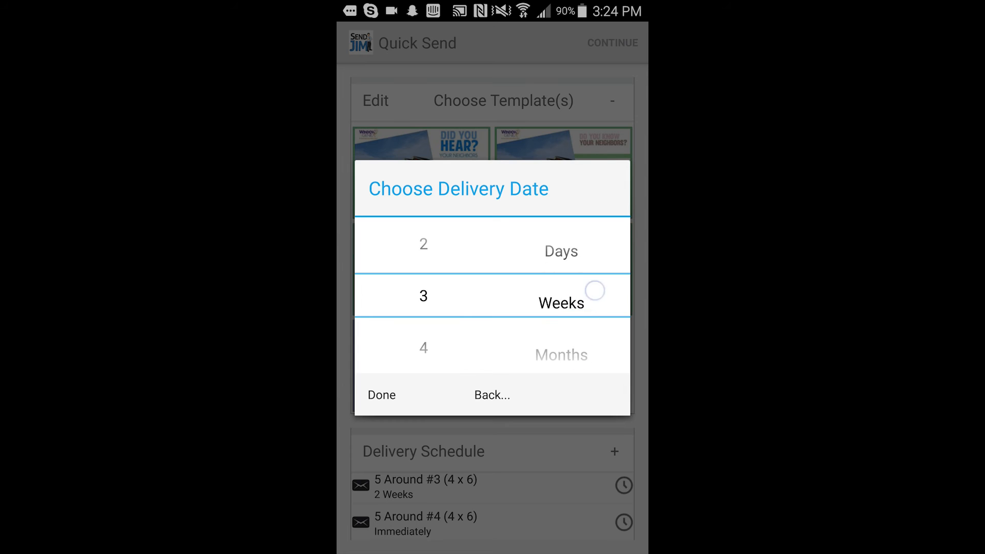
pyautogui.click(381, 395)
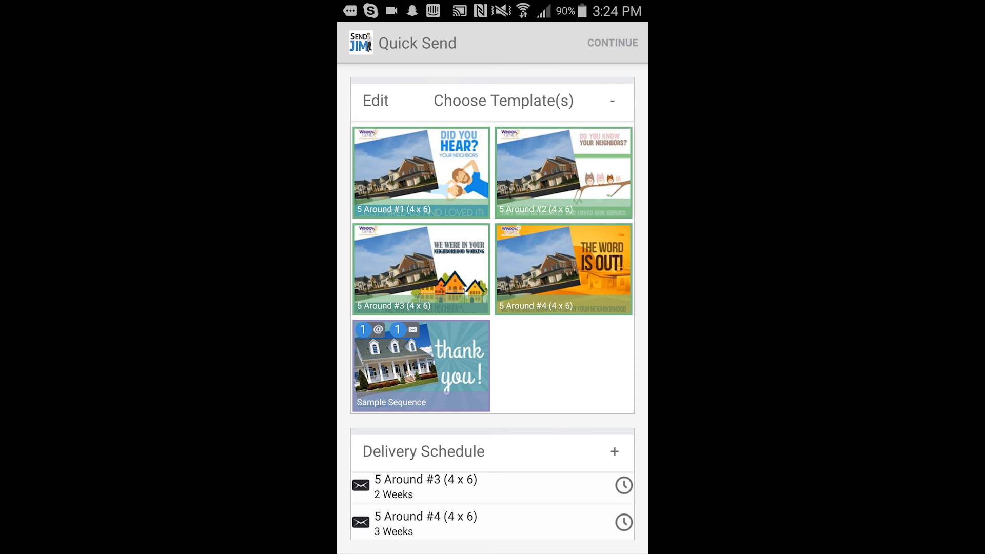
pyautogui.click(612, 43)
pyautogui.write('5 around se')
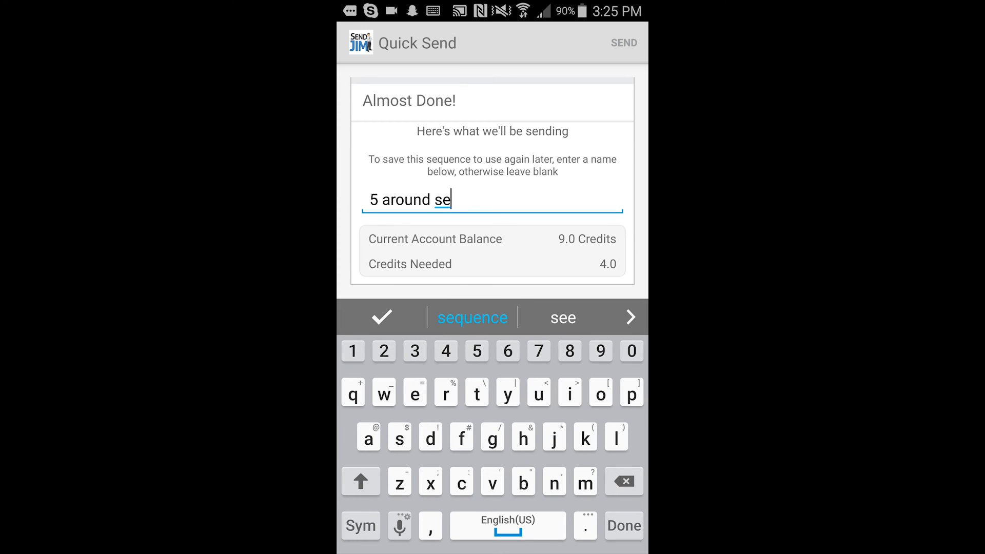
# Complete the sequence name as '5 around sequence' using the suggestion
pyautogui.click(472, 317)
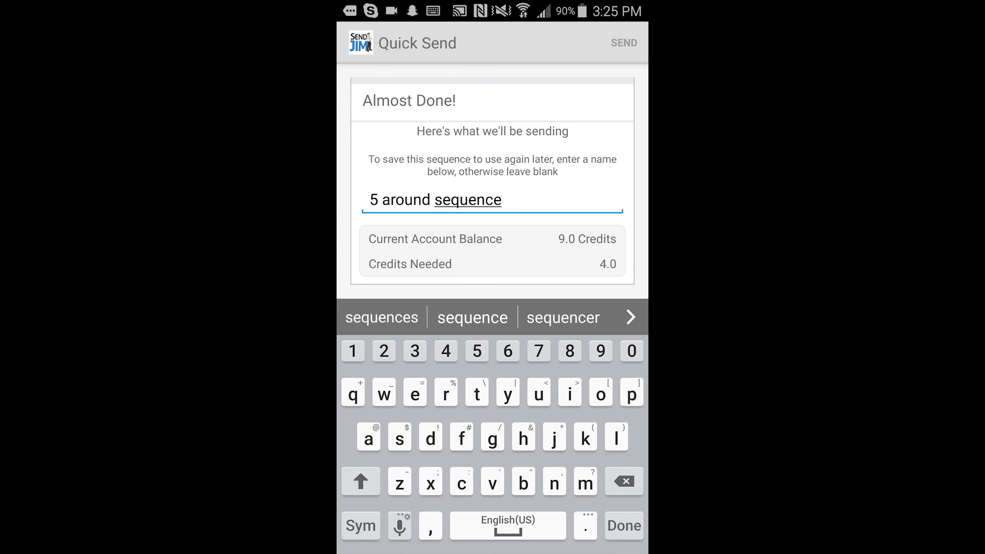